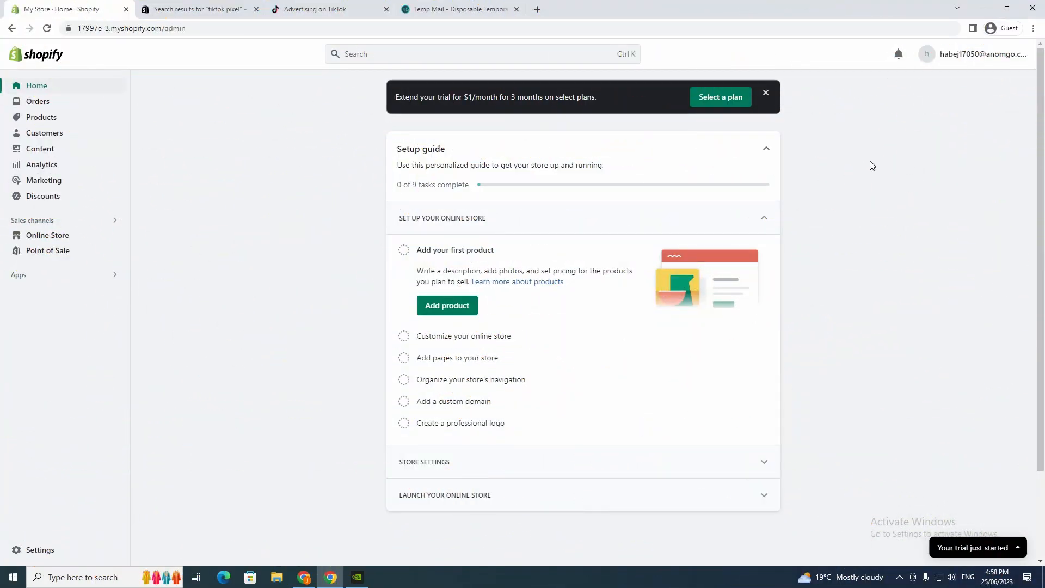
mouse_move(832, 152)
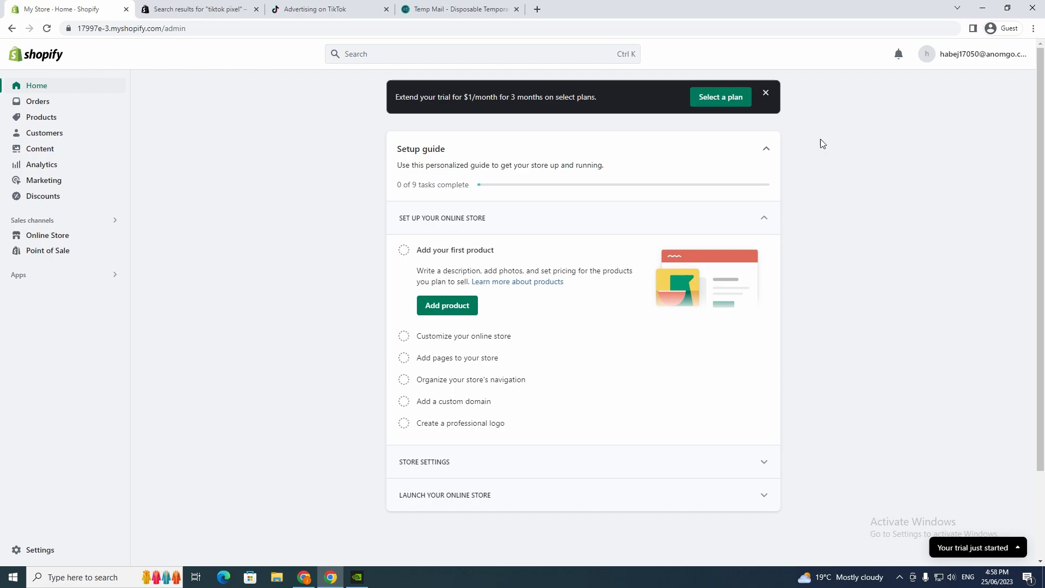
mouse_move(814, 133)
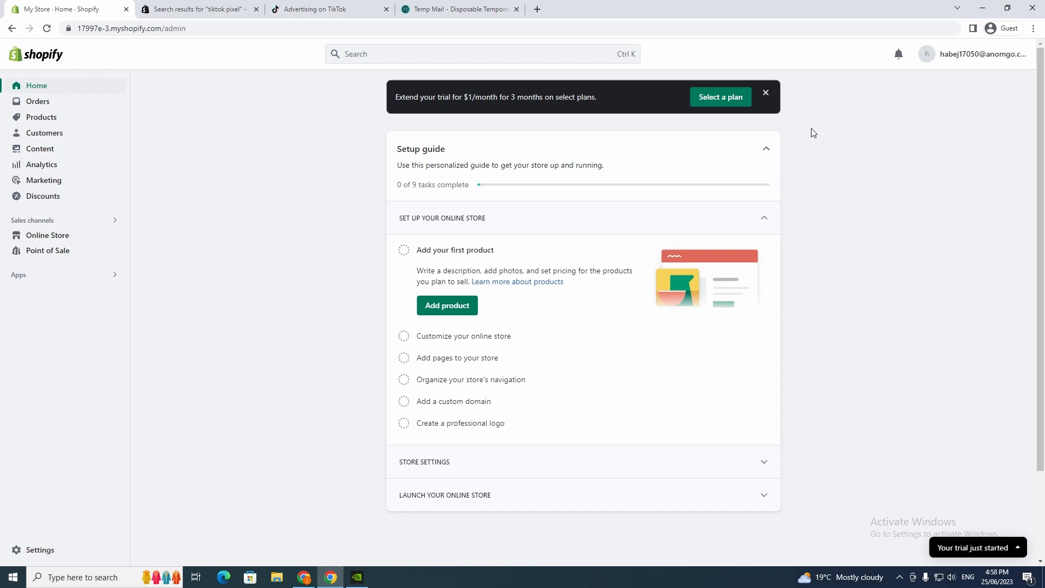
mouse_move(775, 137)
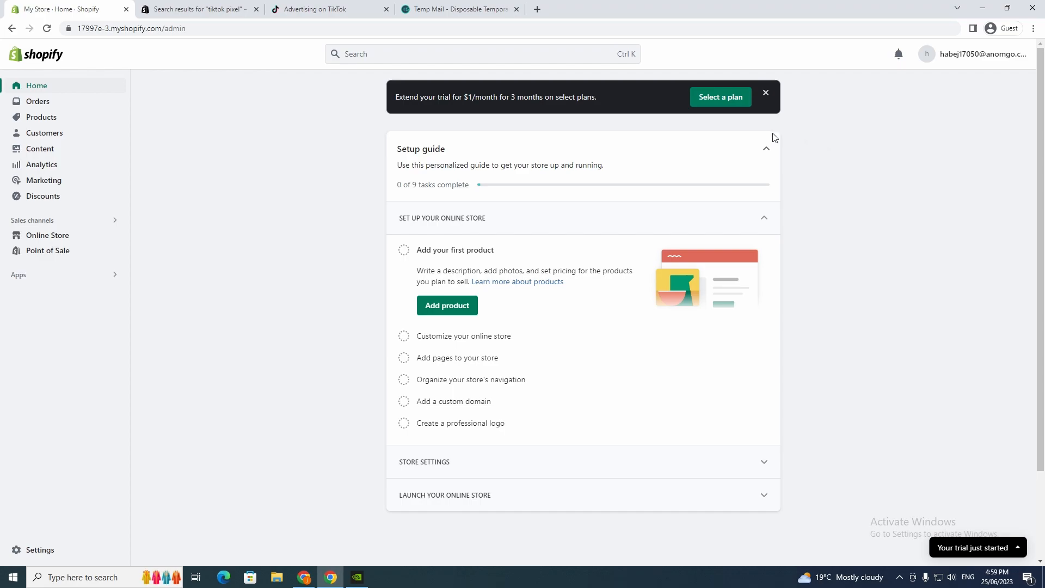
mouse_move(779, 127)
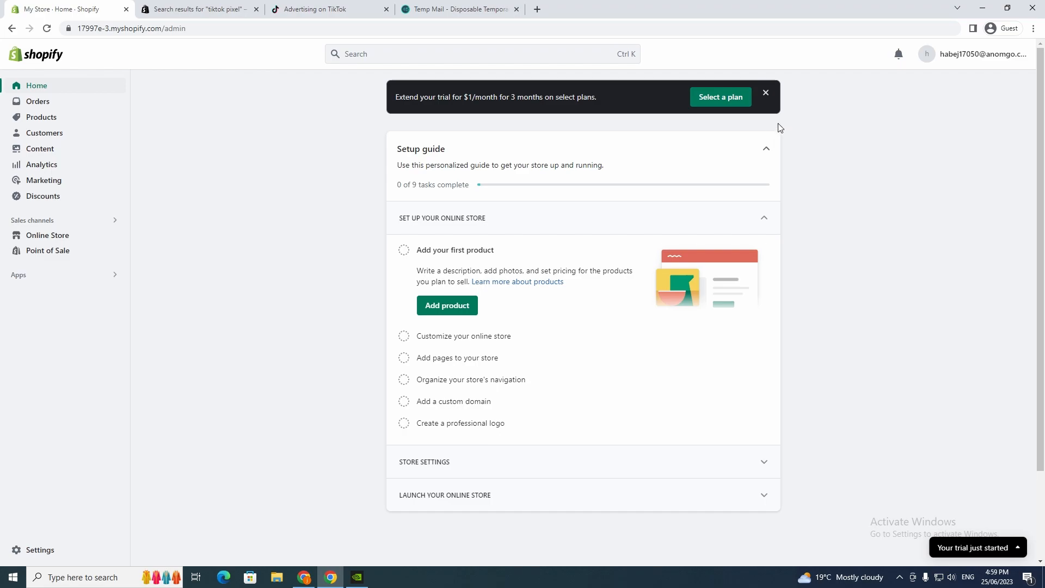
mouse_move(650, 118)
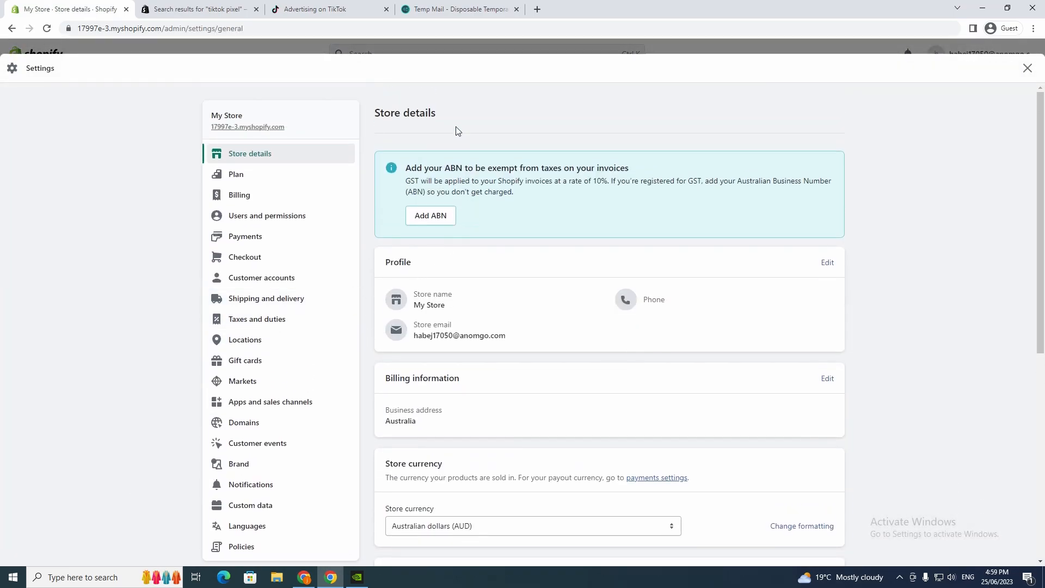
Step: Open PayPal Express Checkout under Payments settings and start completing its account setup
click(244, 236)
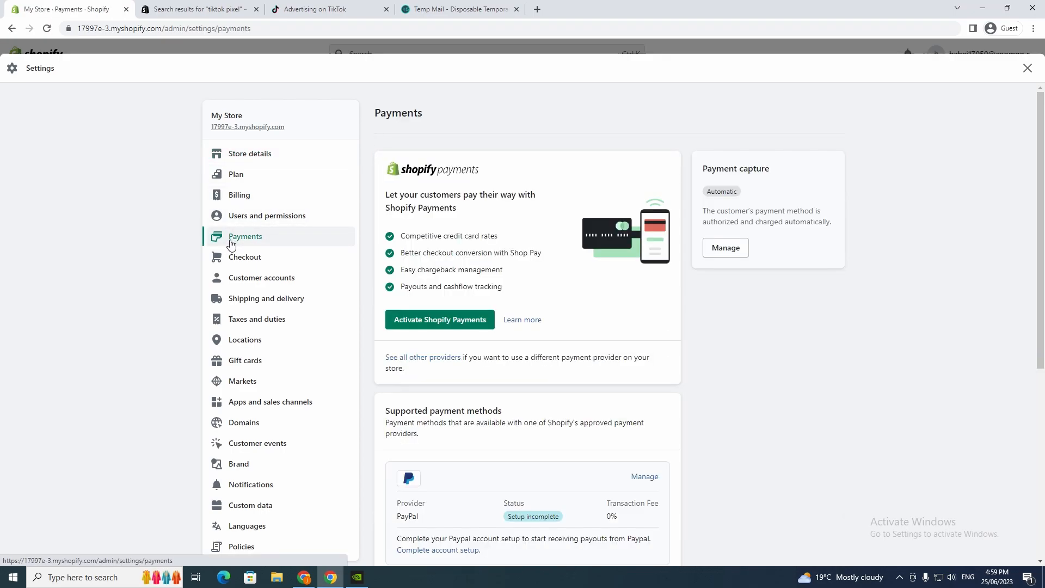
scroll(down, 3)
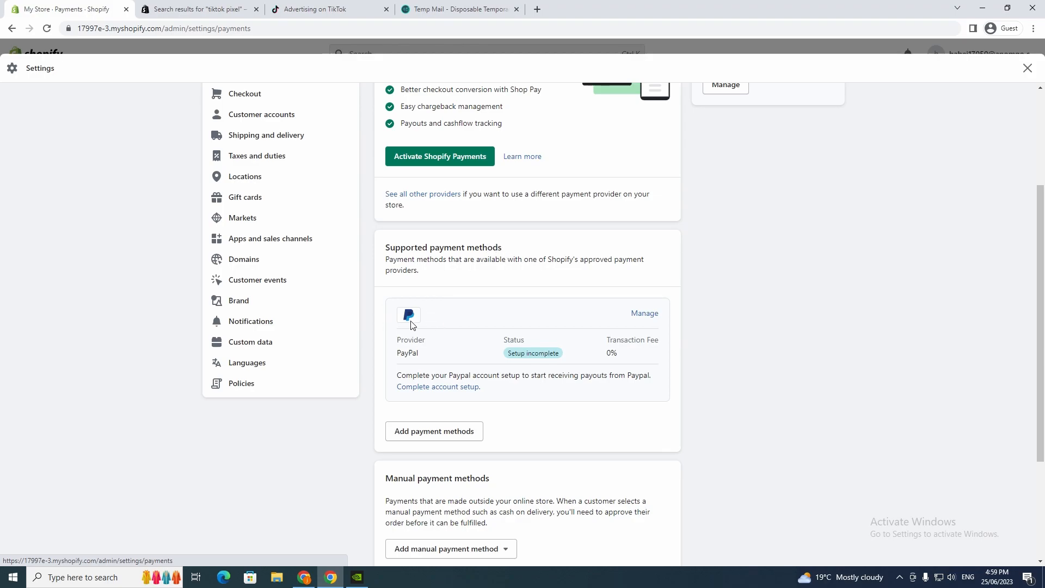
mouse_move(464, 318)
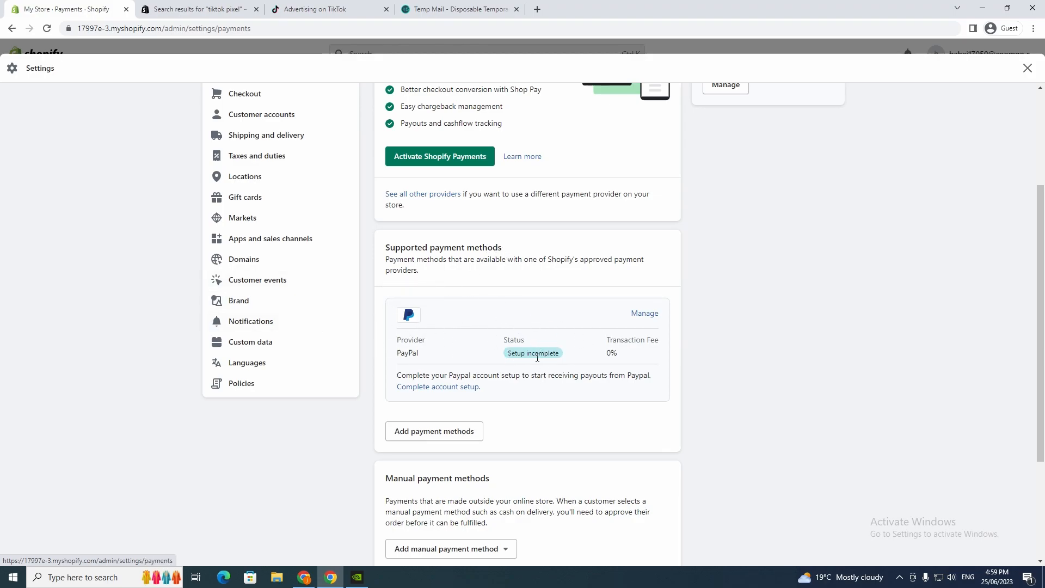
mouse_move(754, 339)
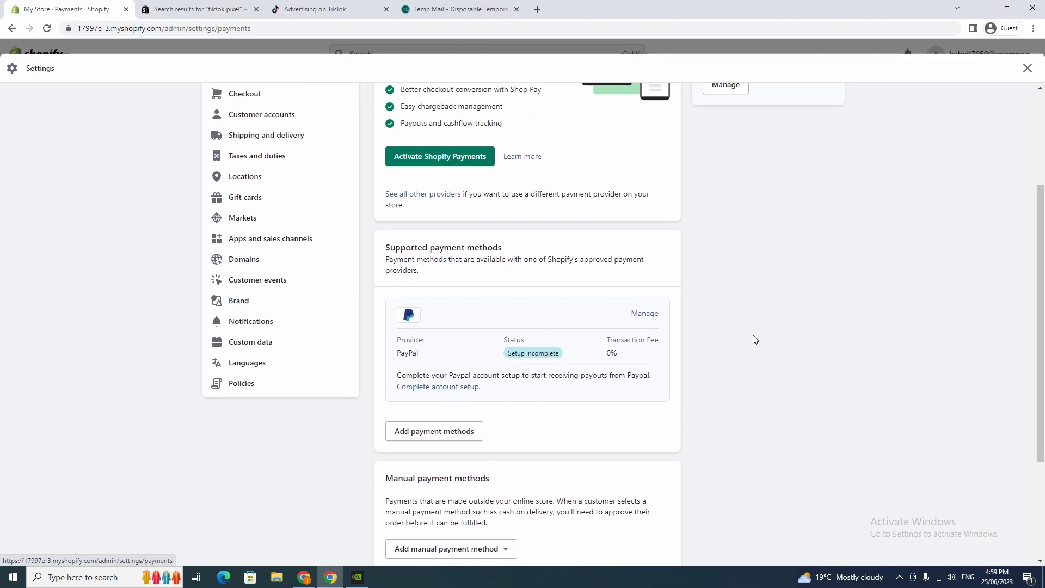
mouse_move(437, 386)
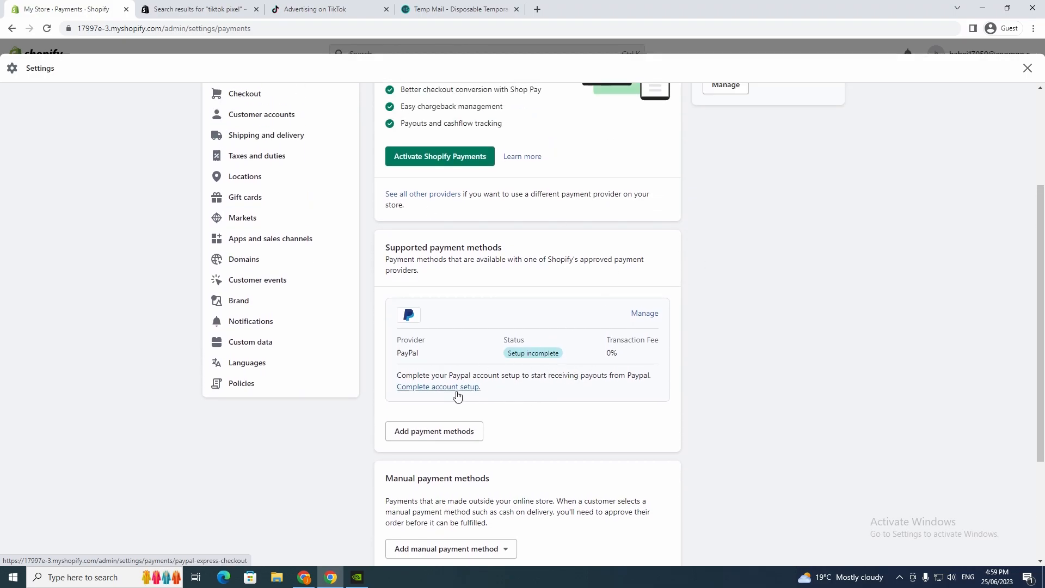
click(438, 386)
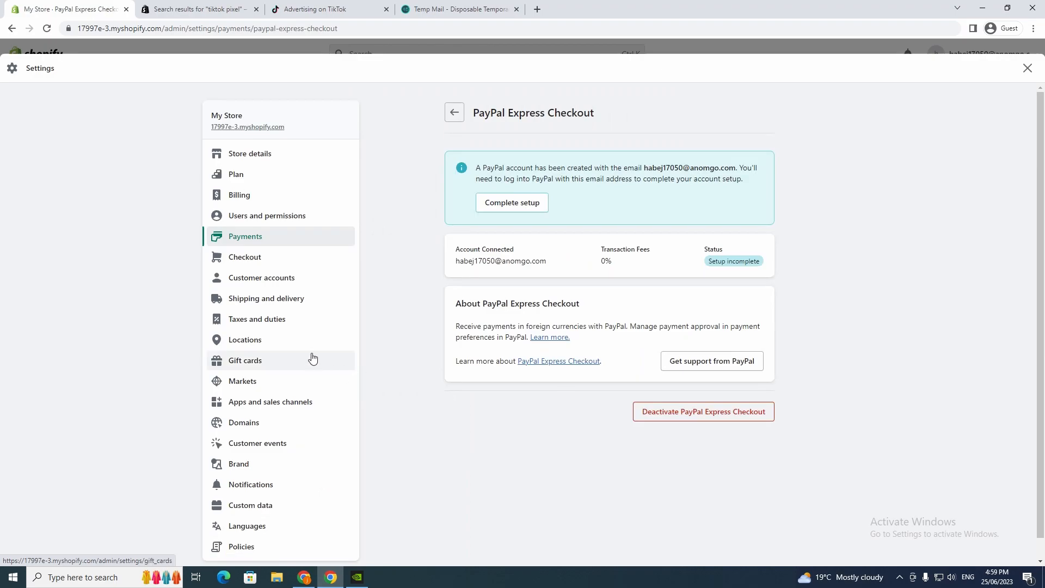
mouse_move(511, 202)
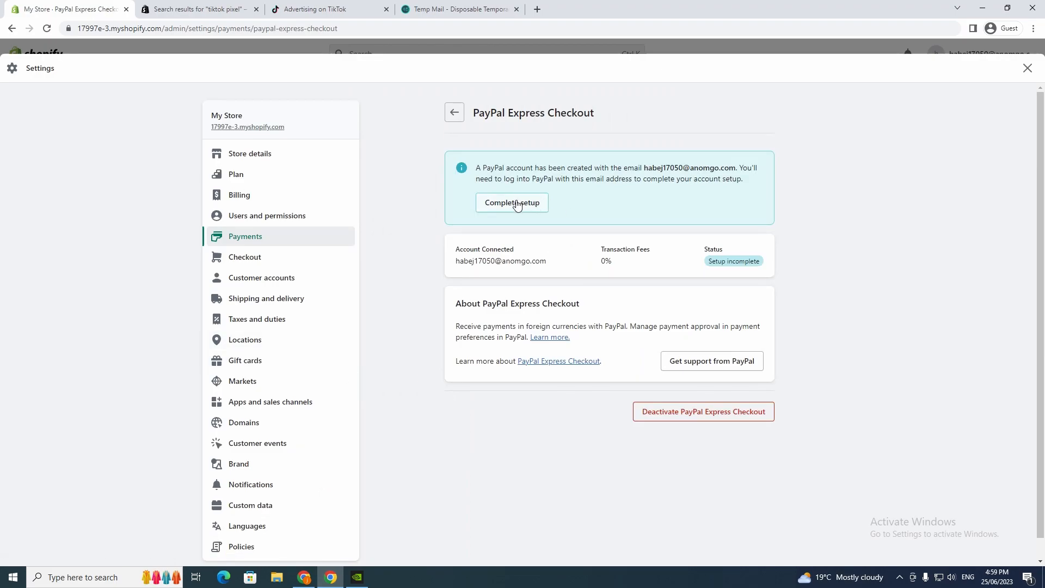
click(511, 205)
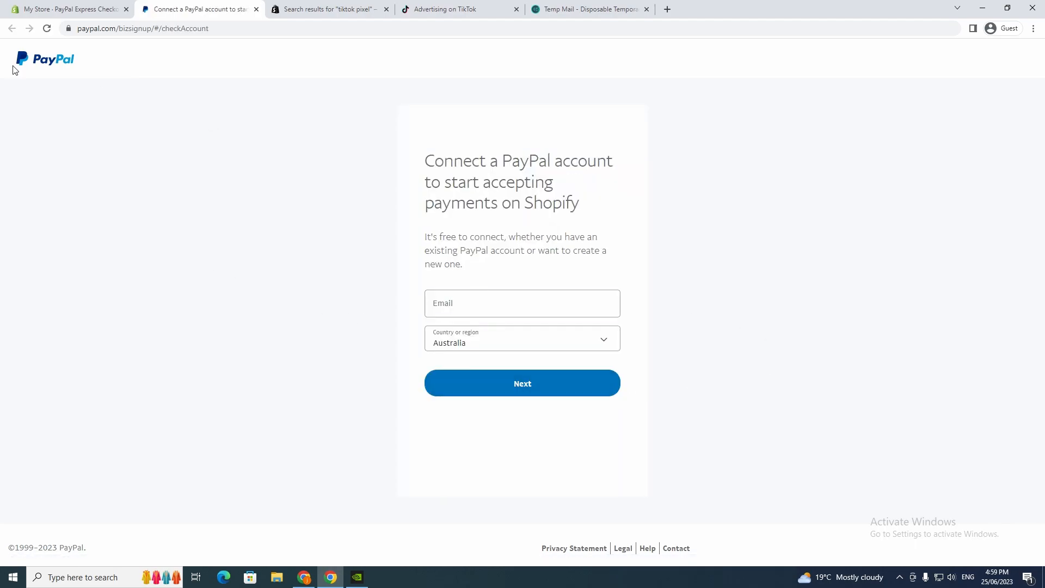
mouse_move(522, 225)
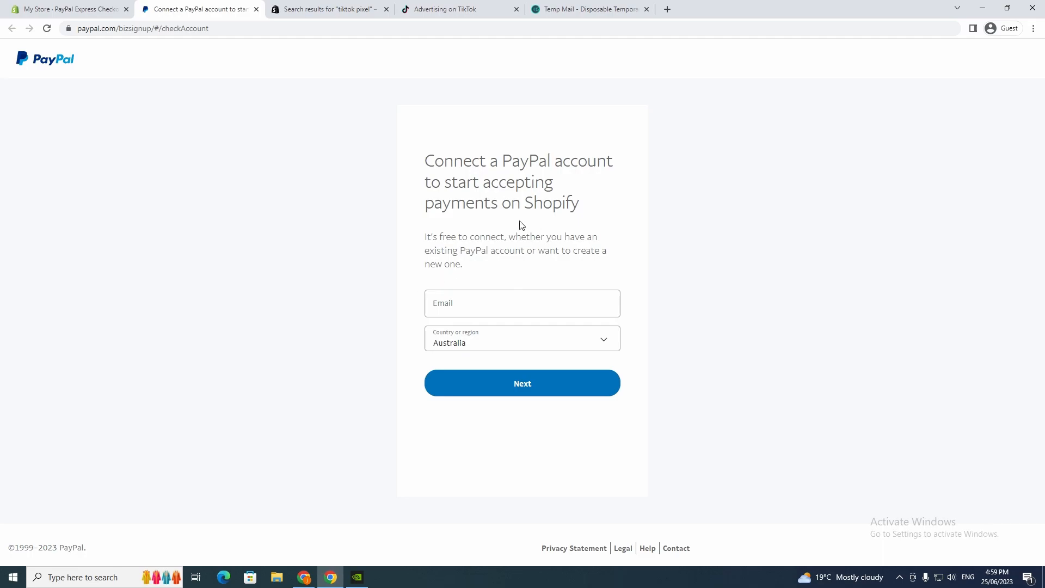
mouse_move(421, 205)
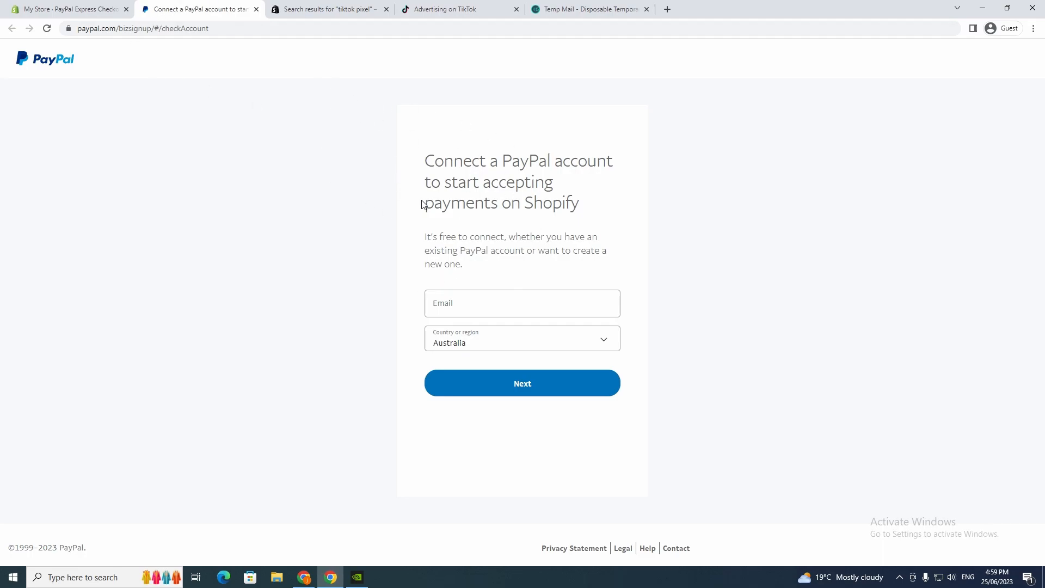
mouse_move(32, 22)
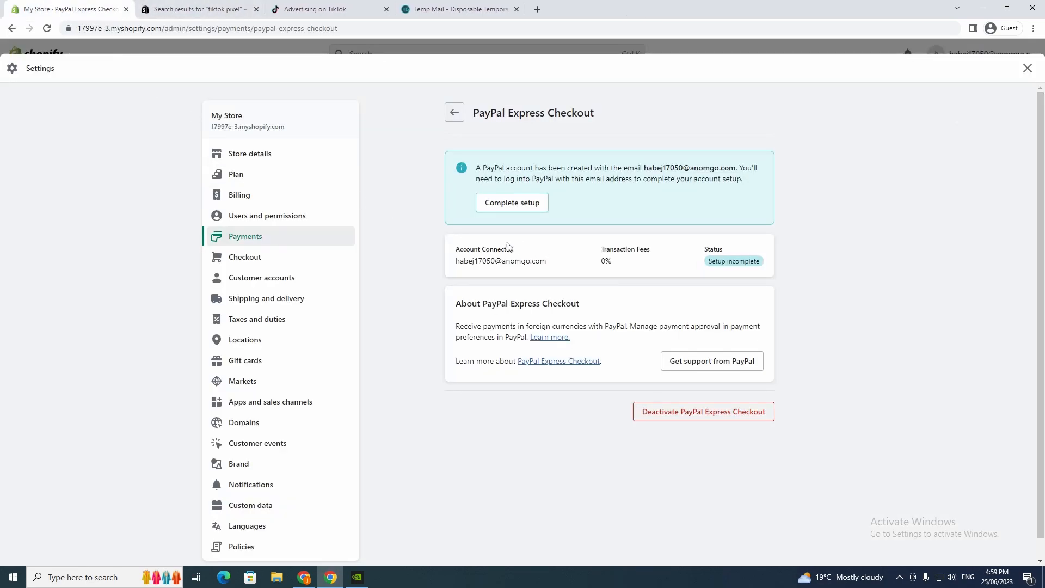
mouse_move(812, 227)
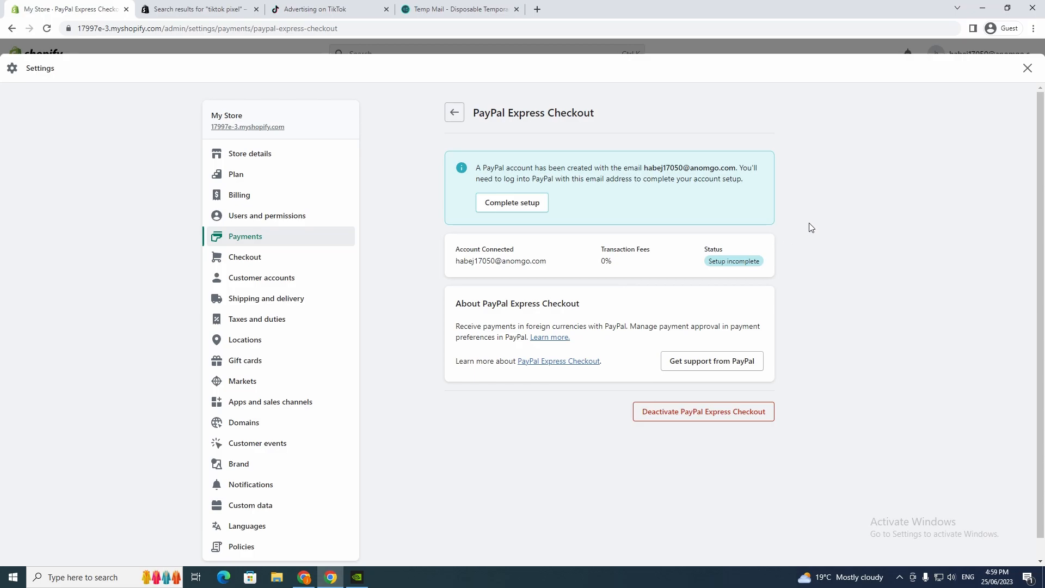
mouse_move(559, 365)
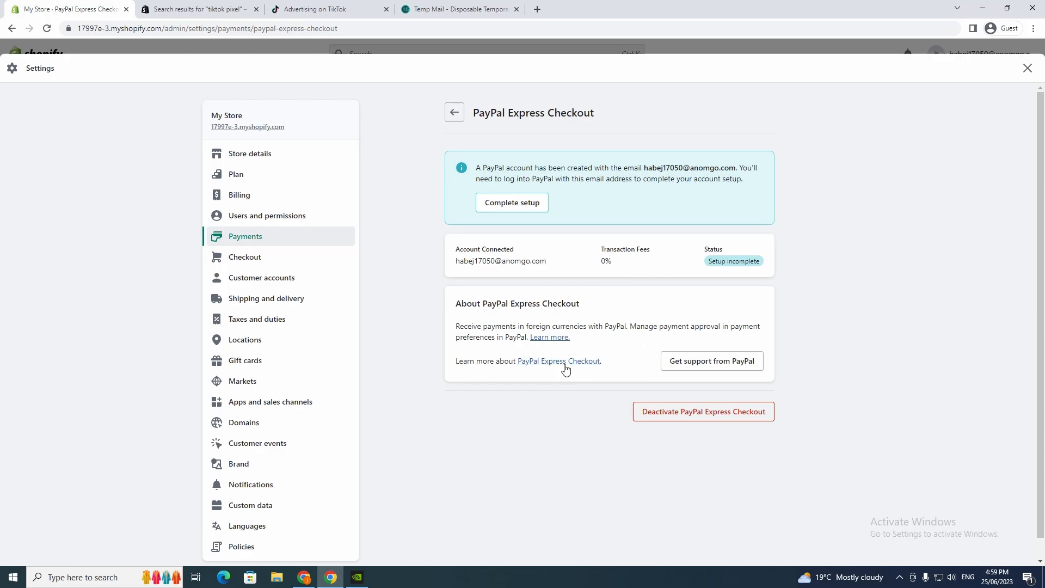
Step: Read the Help Center PayPal Express Checkout article, then return to the Shopify tab
click(559, 360)
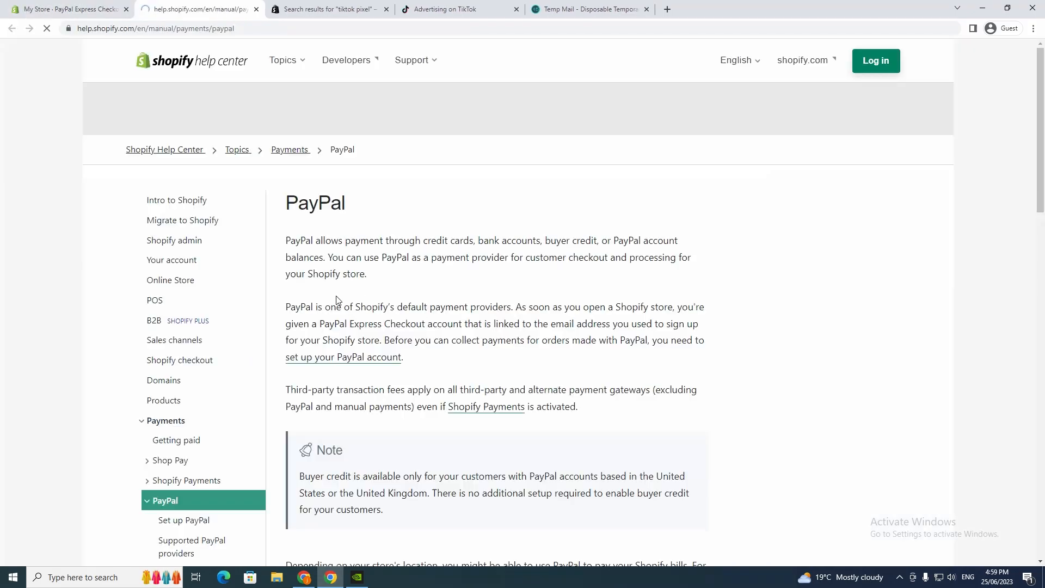
scroll(down, 3)
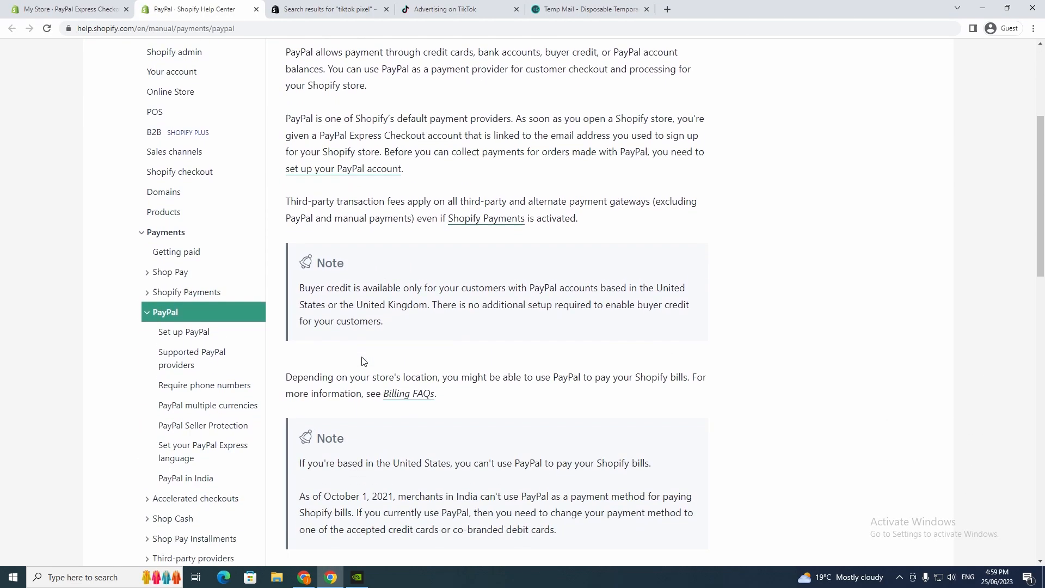
scroll(down, 3)
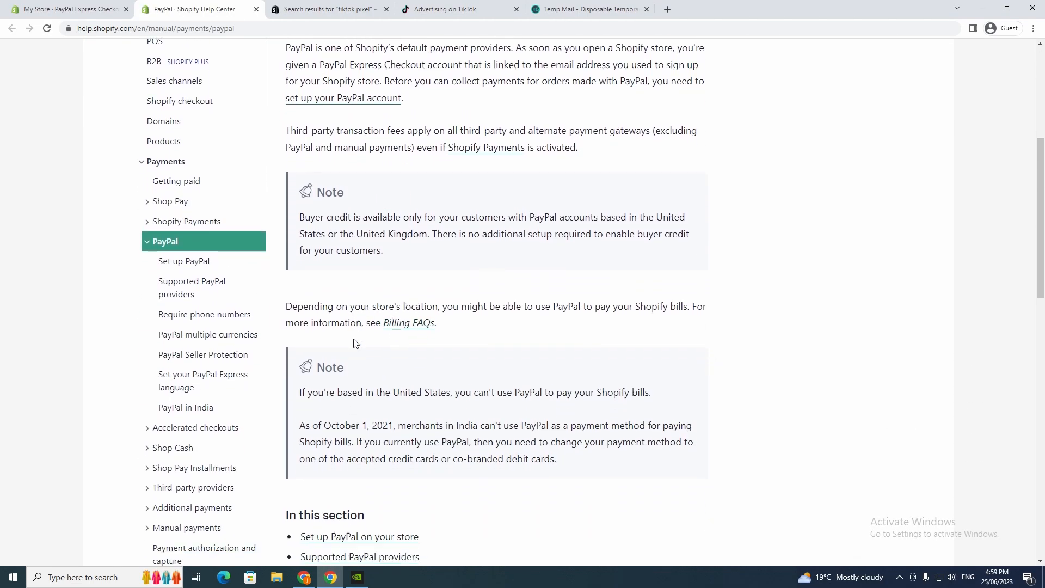
scroll(down, 3)
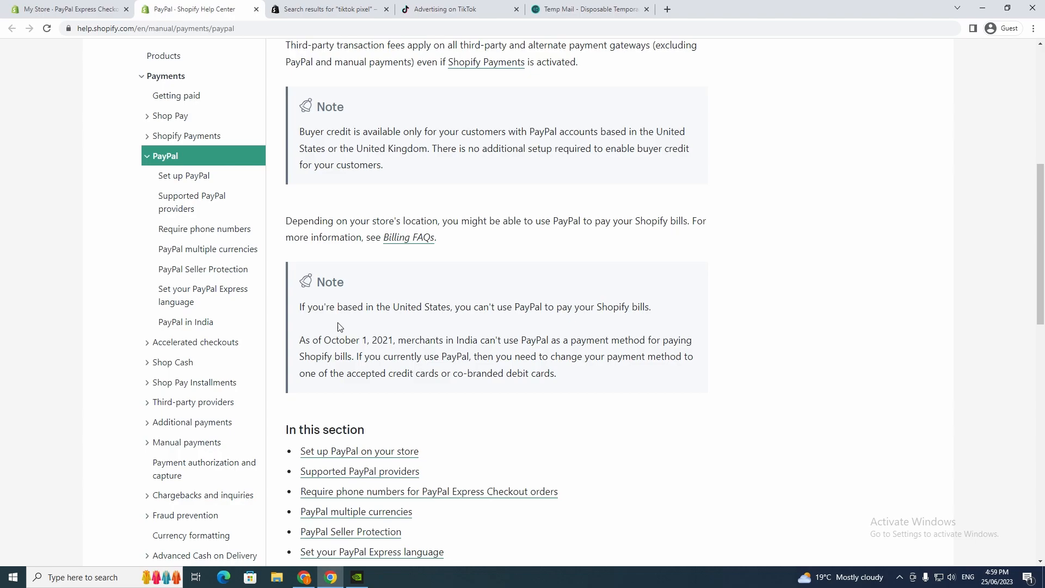
scroll(down, 3)
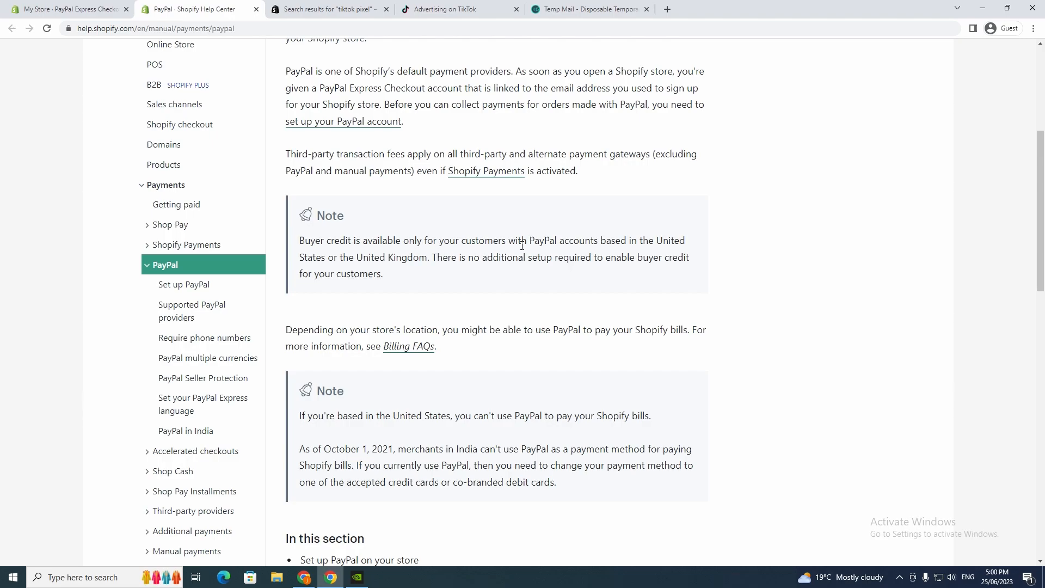
mouse_move(352, 270)
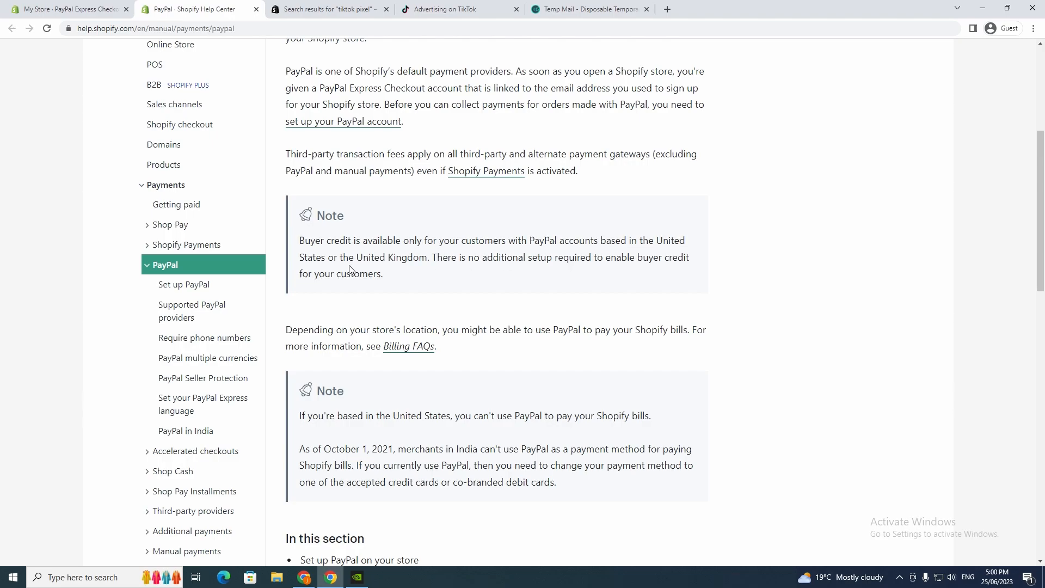
mouse_move(474, 299)
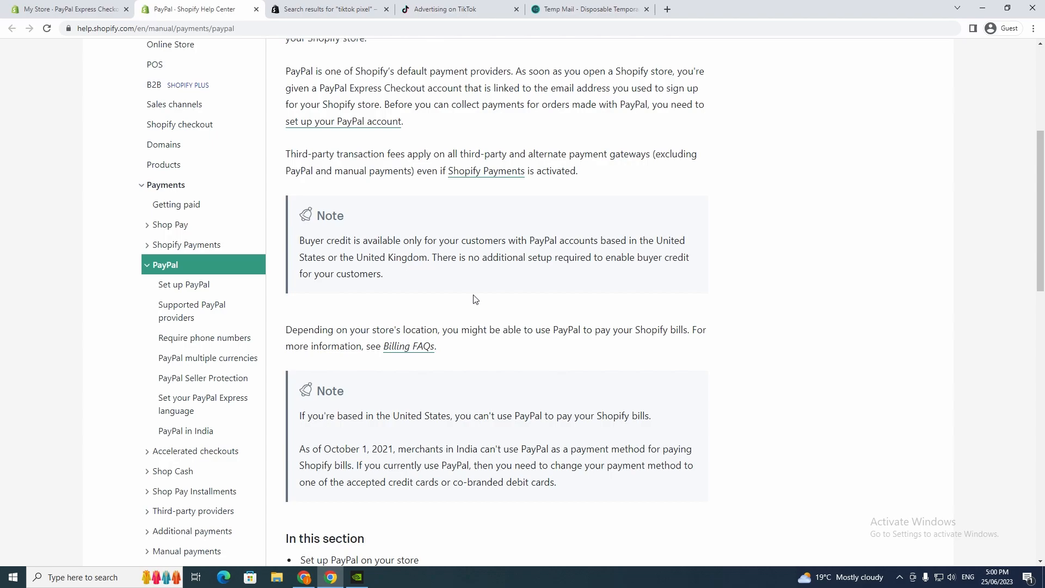
scroll(up, 3)
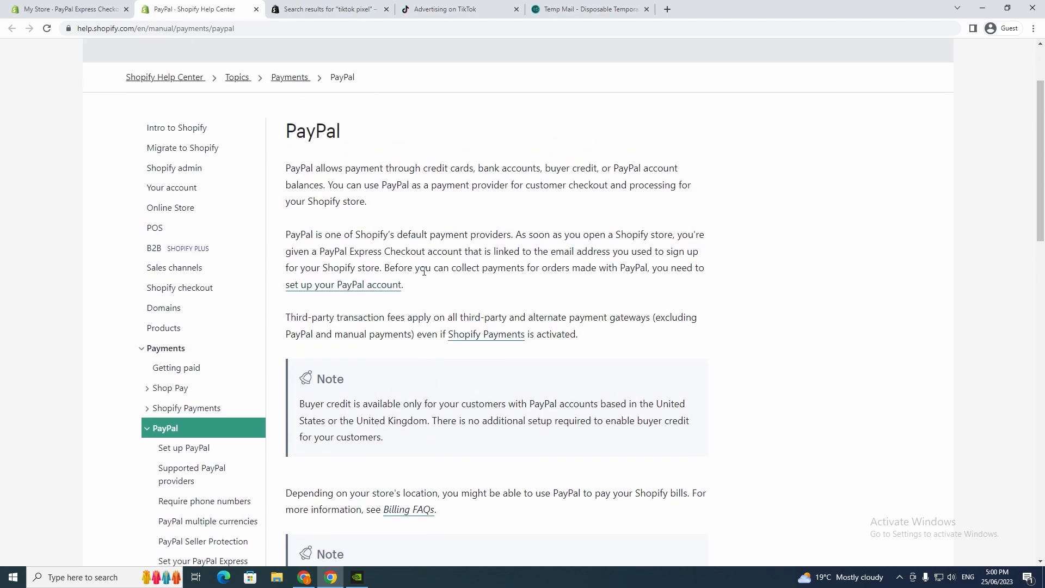
mouse_move(338, 219)
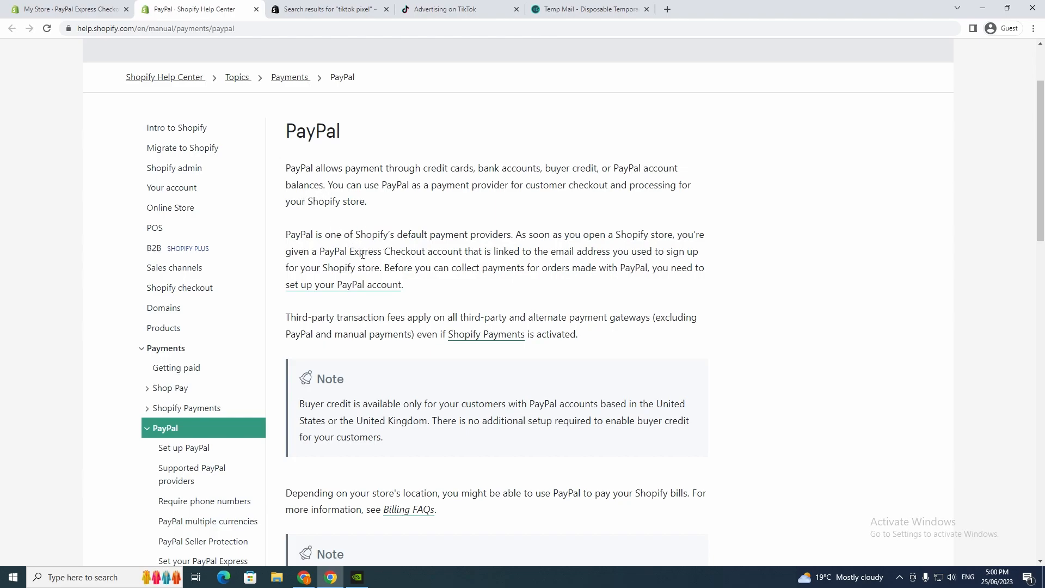
click(66, 9)
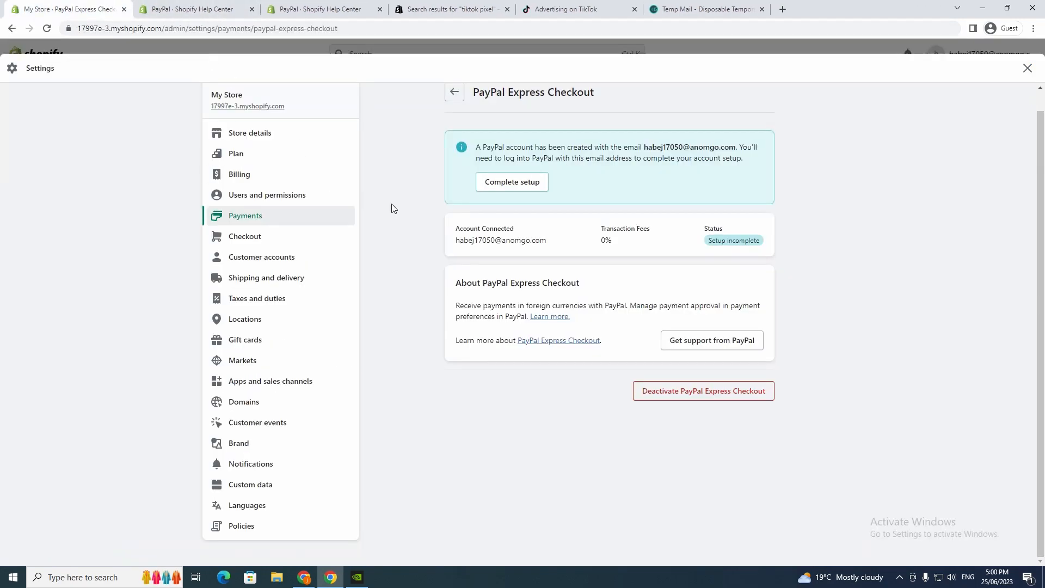
Step: Deactivate PayPal Express Checkout with confirmation, then begin re-activating it
click(701, 390)
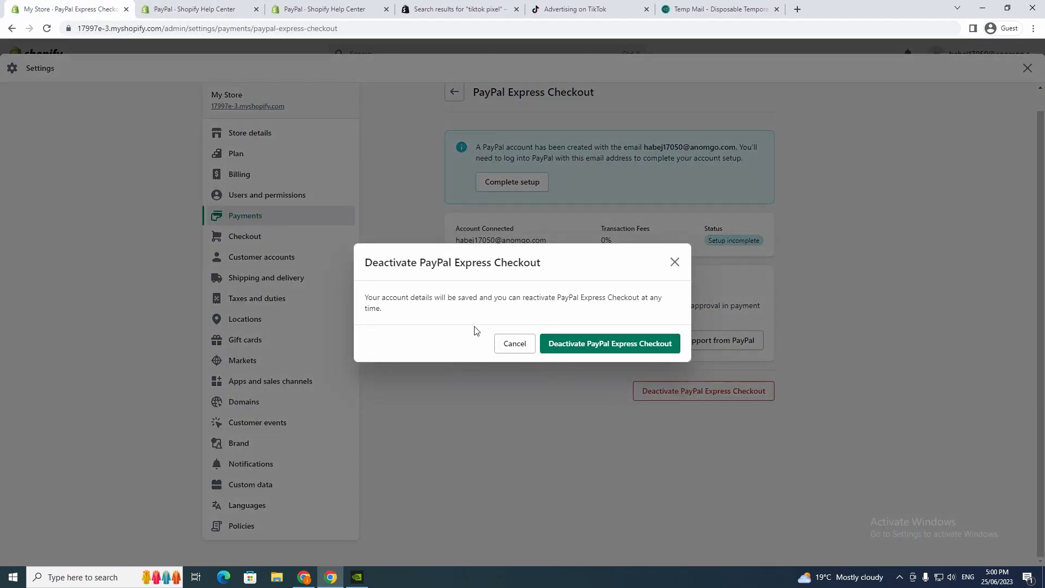
mouse_move(601, 350)
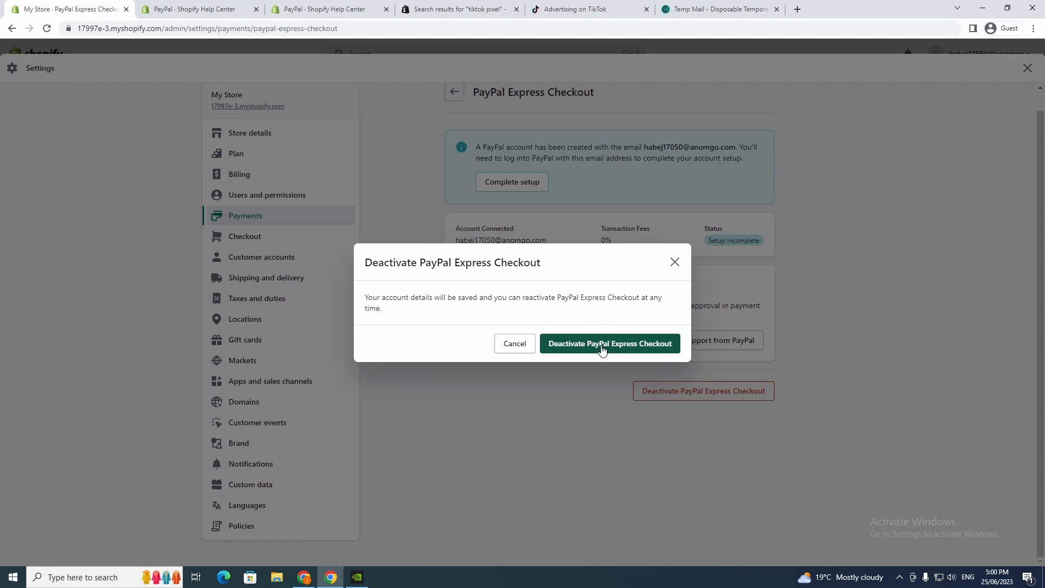
click(608, 343)
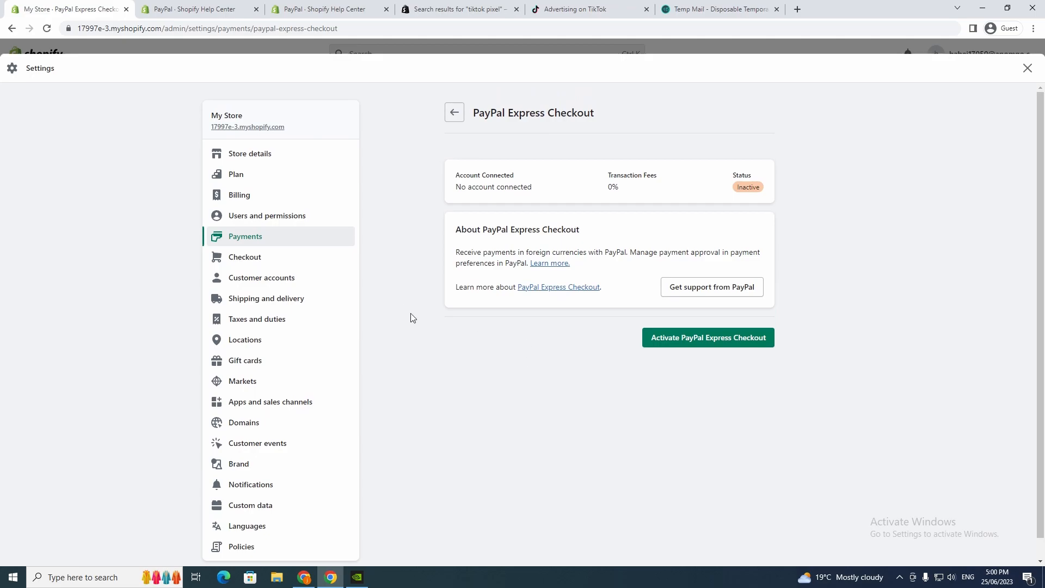
click(707, 338)
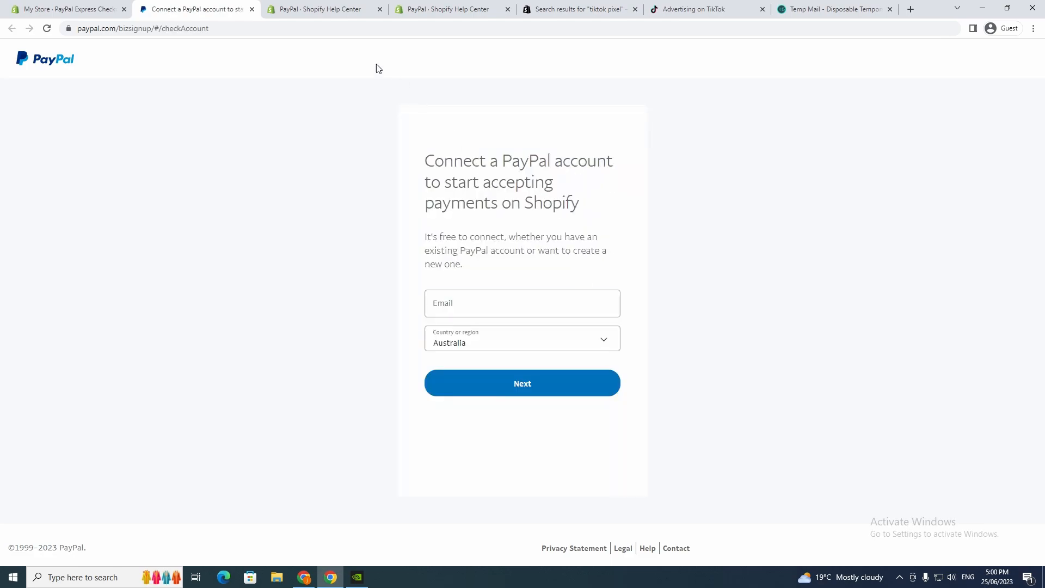
mouse_move(443, 242)
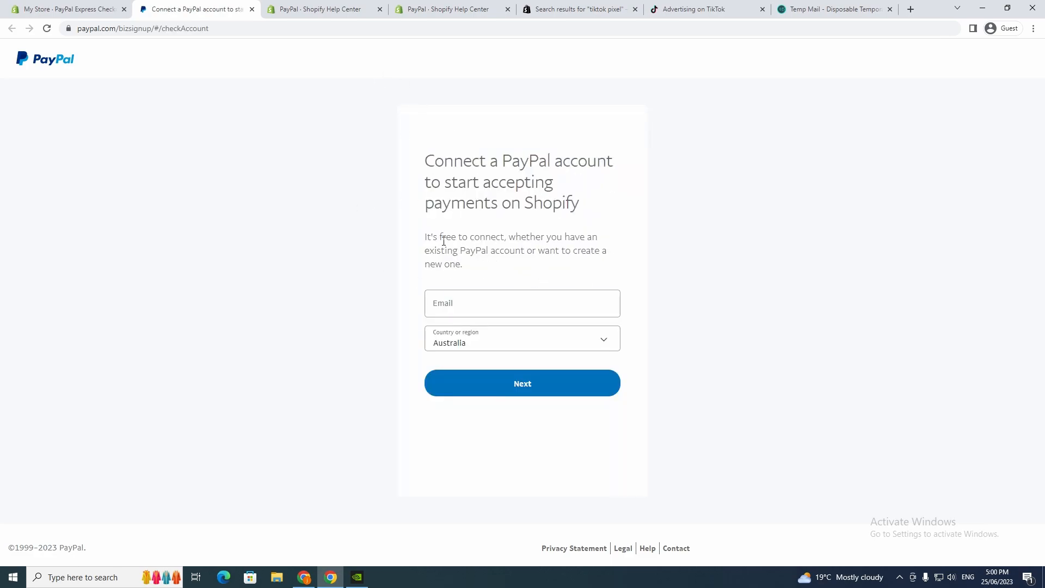
mouse_move(553, 138)
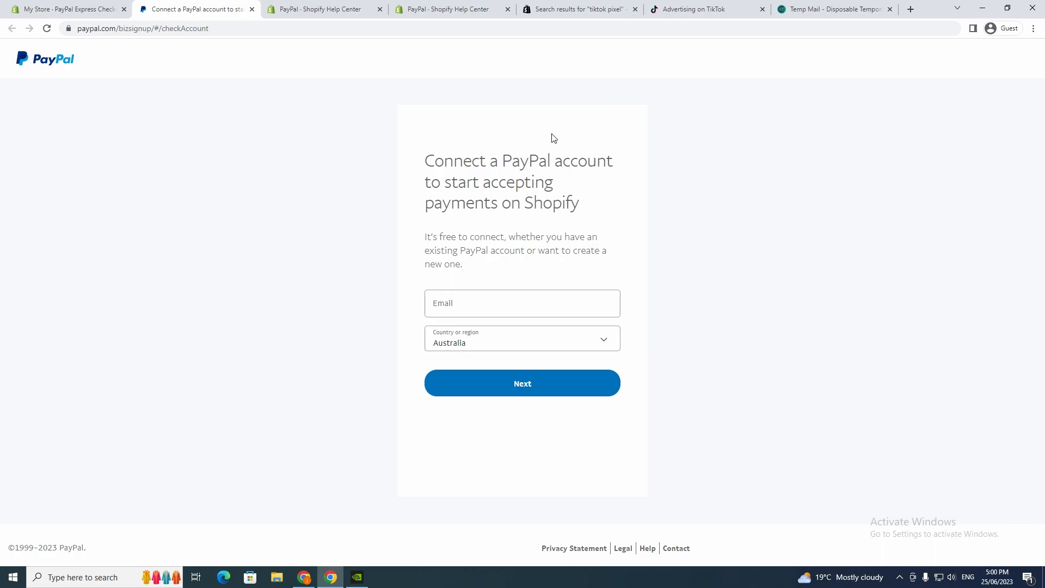
mouse_move(283, 73)
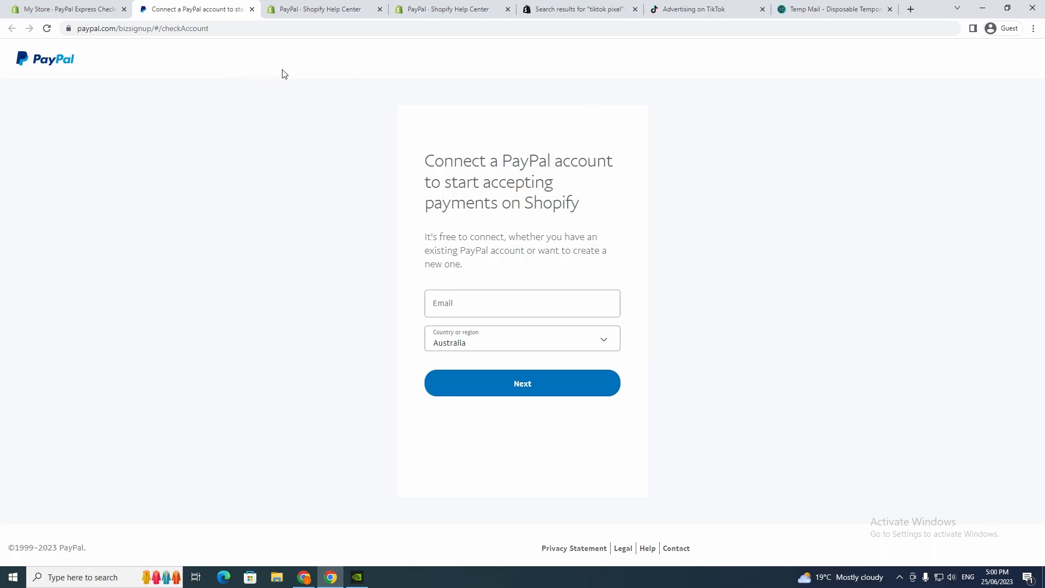
mouse_move(279, 54)
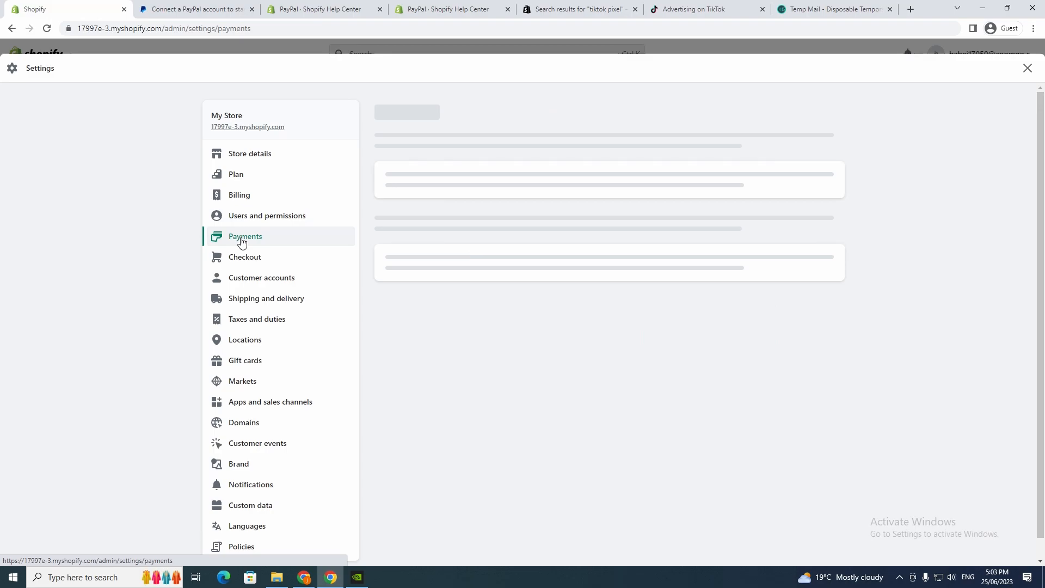
Step: Browse Payments settings showing PayPal inactive alongside manual payment methods
click(246, 236)
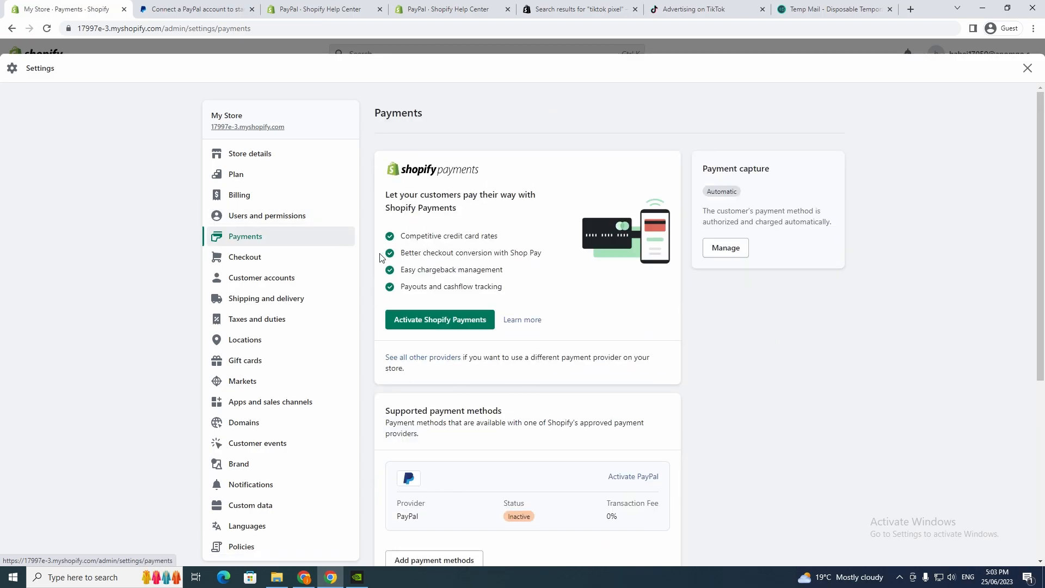
scroll(down, 3)
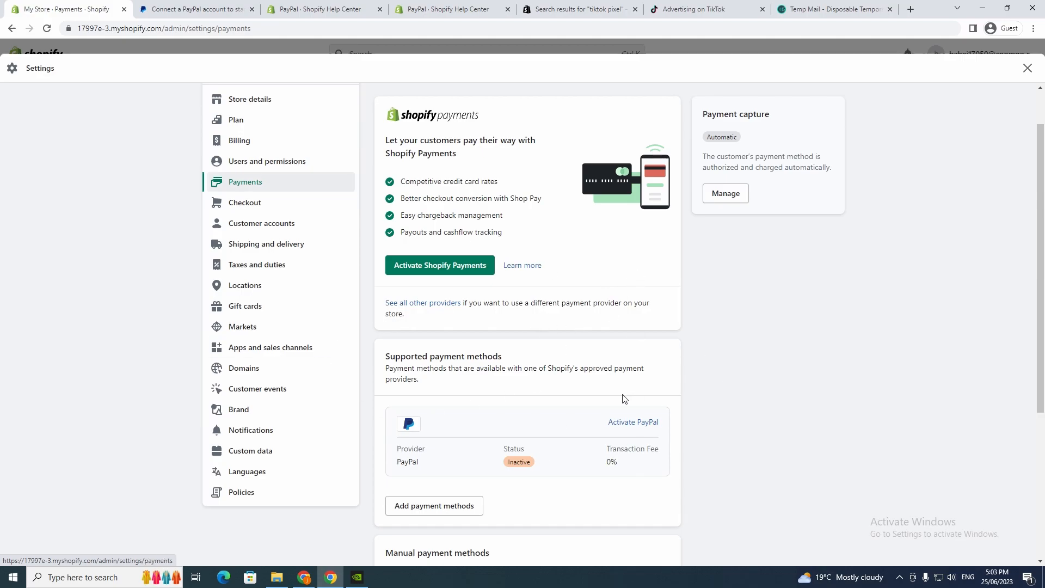
mouse_move(521, 292)
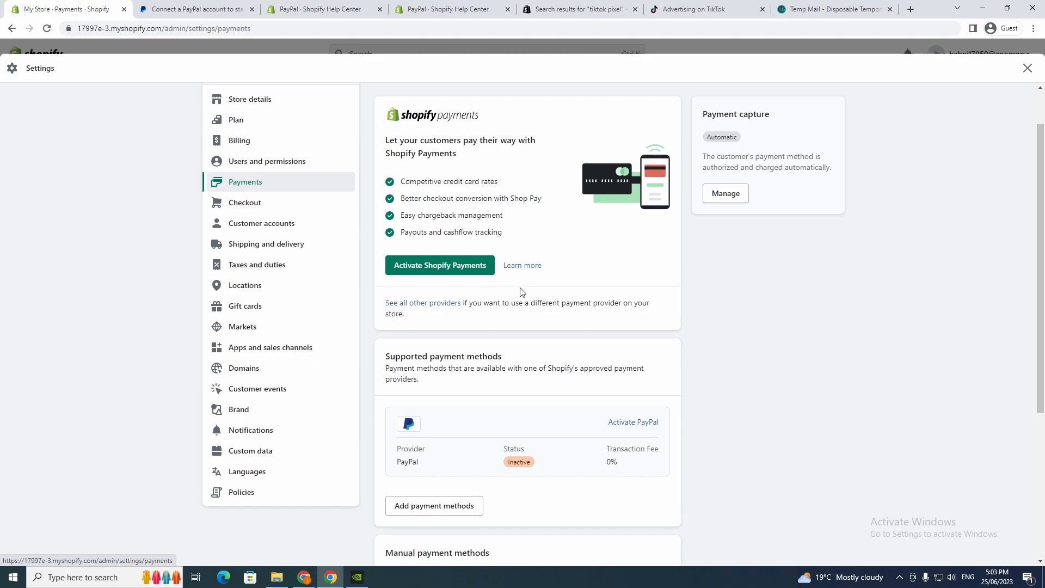
mouse_move(339, 163)
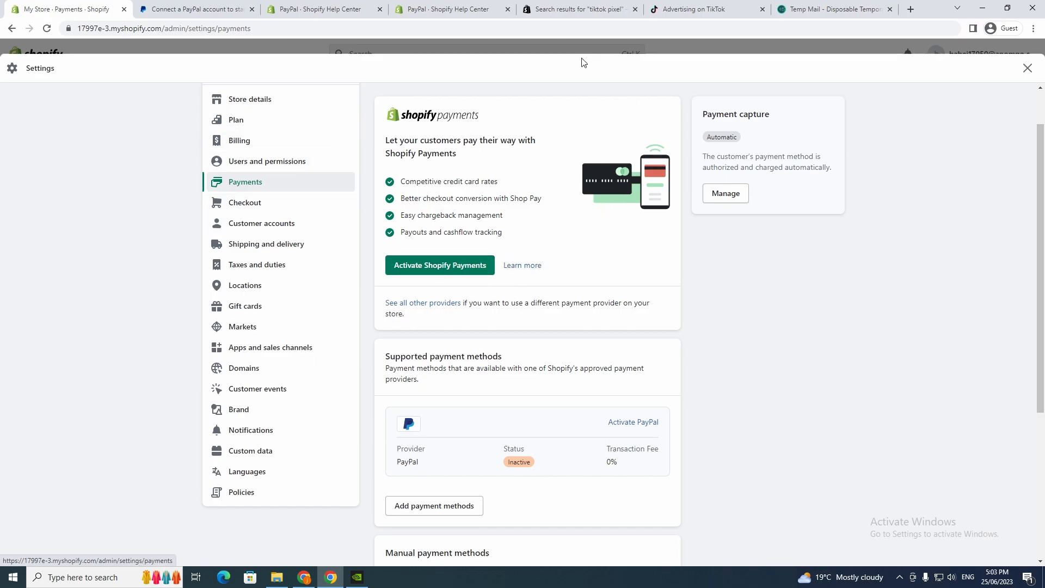
mouse_move(455, 268)
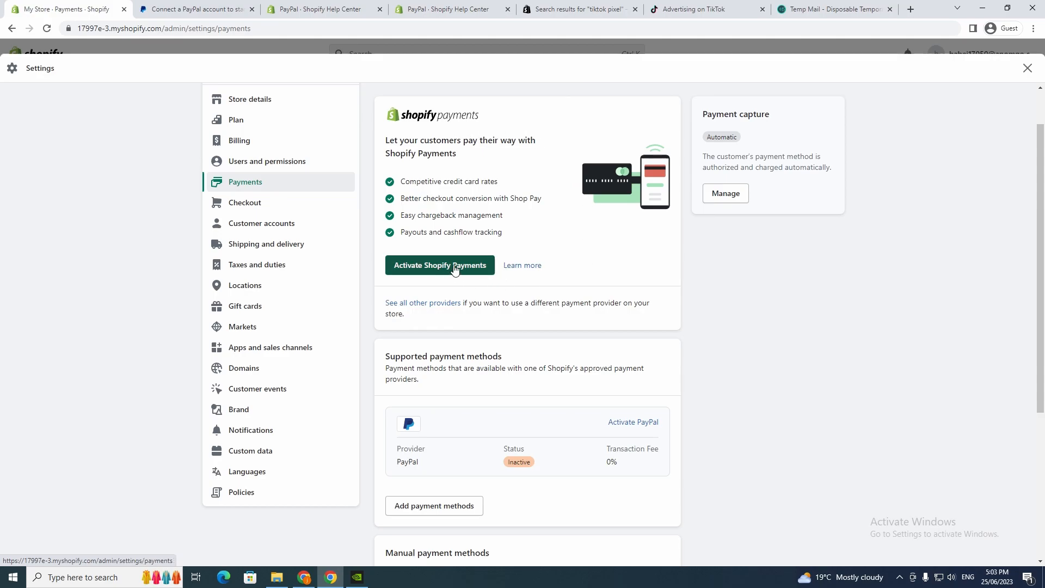
click(439, 265)
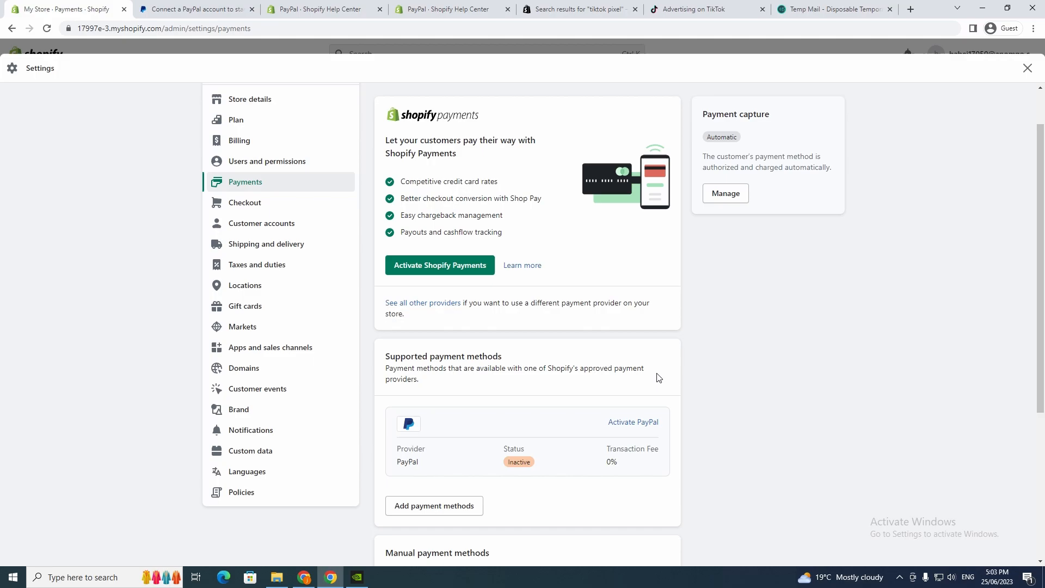
scroll(down, 3)
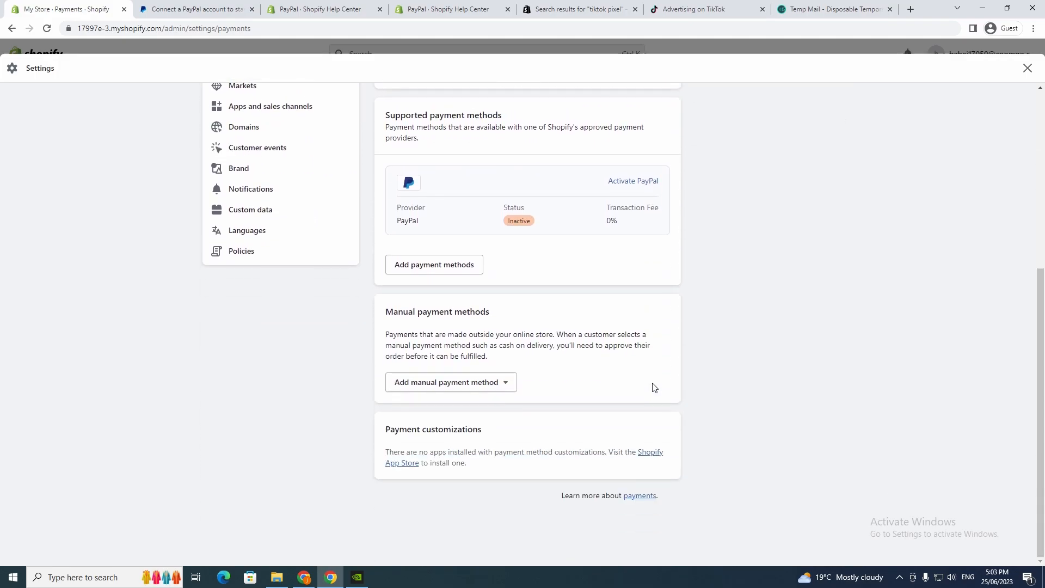
click(451, 382)
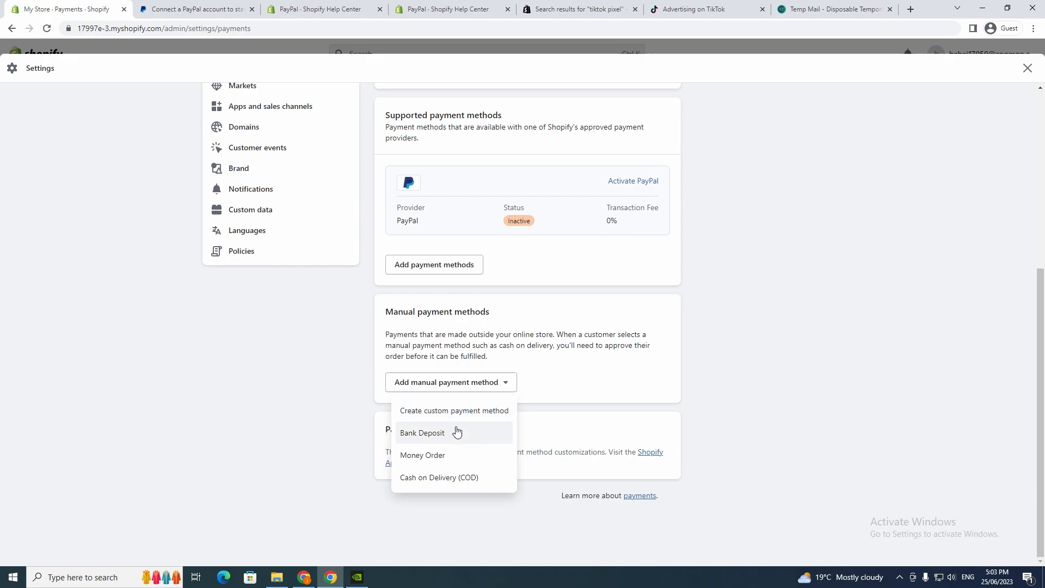
mouse_move(474, 479)
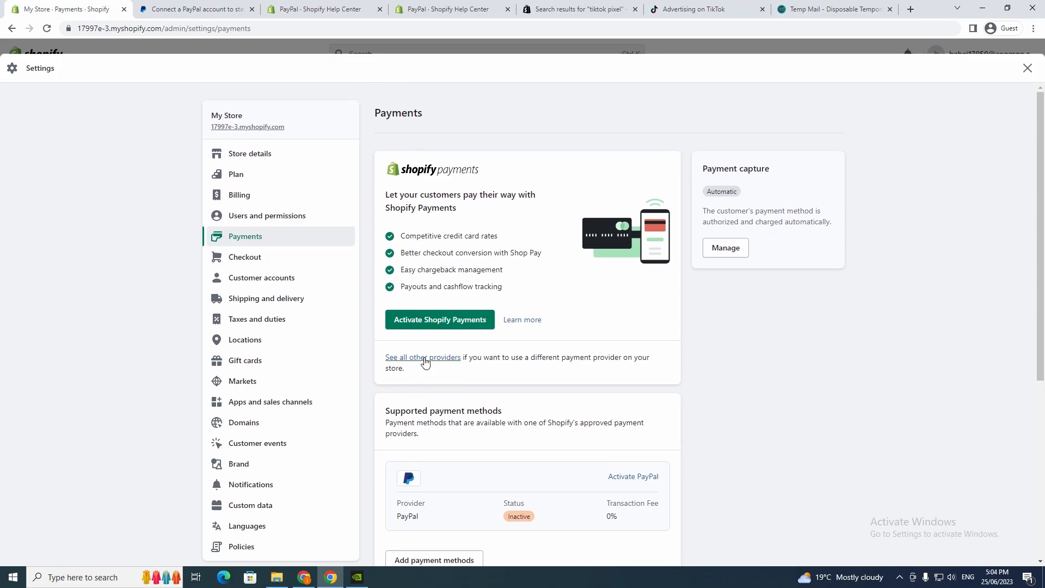
Step: Browse all third-party payment providers such as Adyen, Authorize.net and Braintree
click(423, 357)
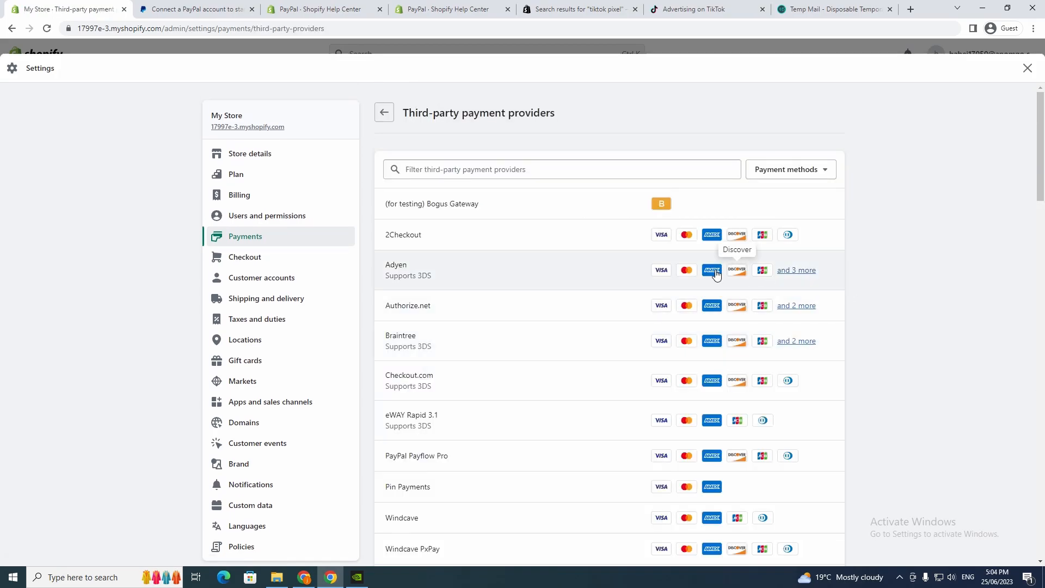
mouse_move(510, 283)
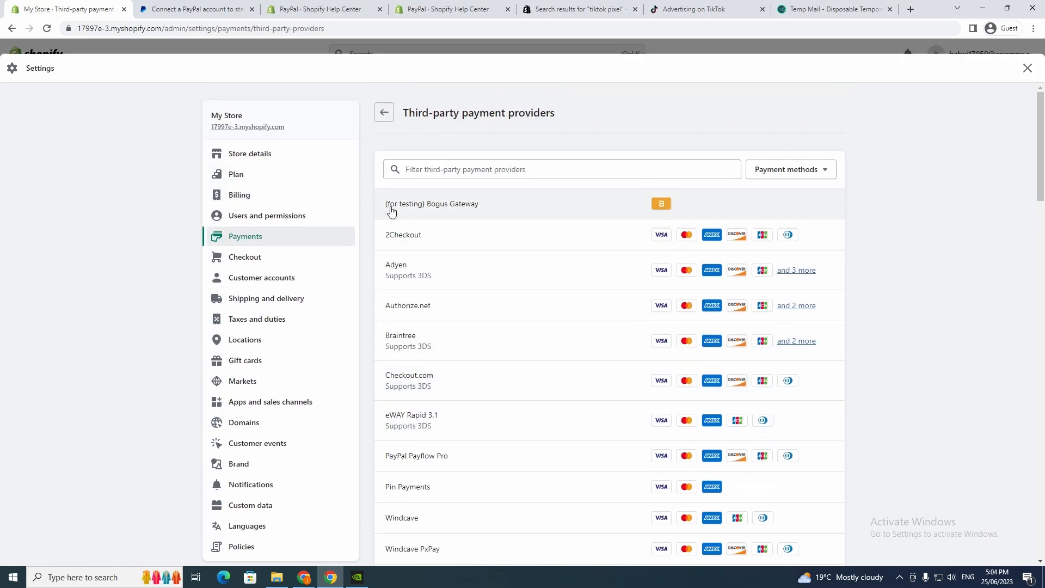
mouse_move(380, 247)
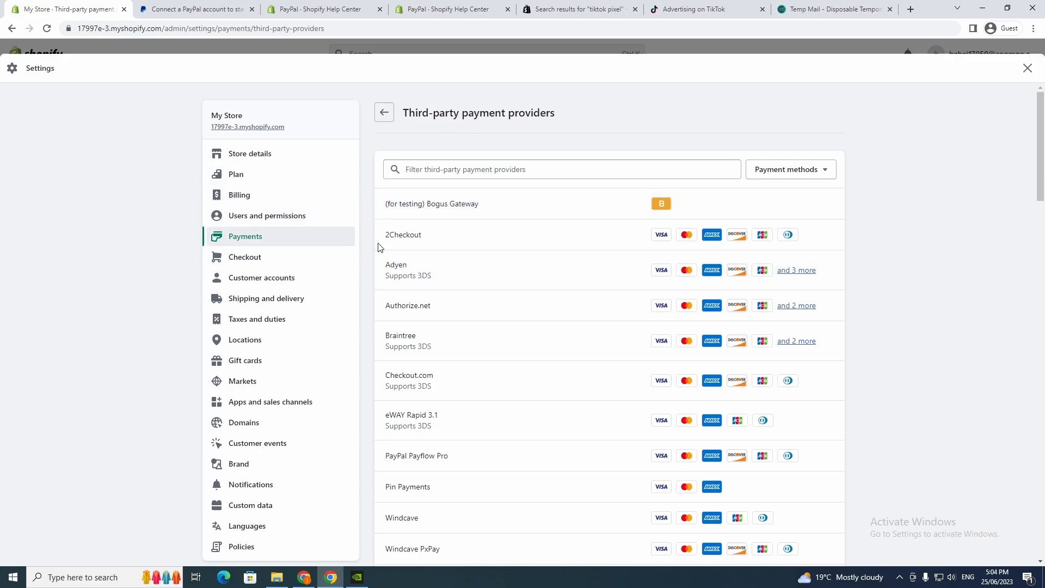
scroll(down, 3)
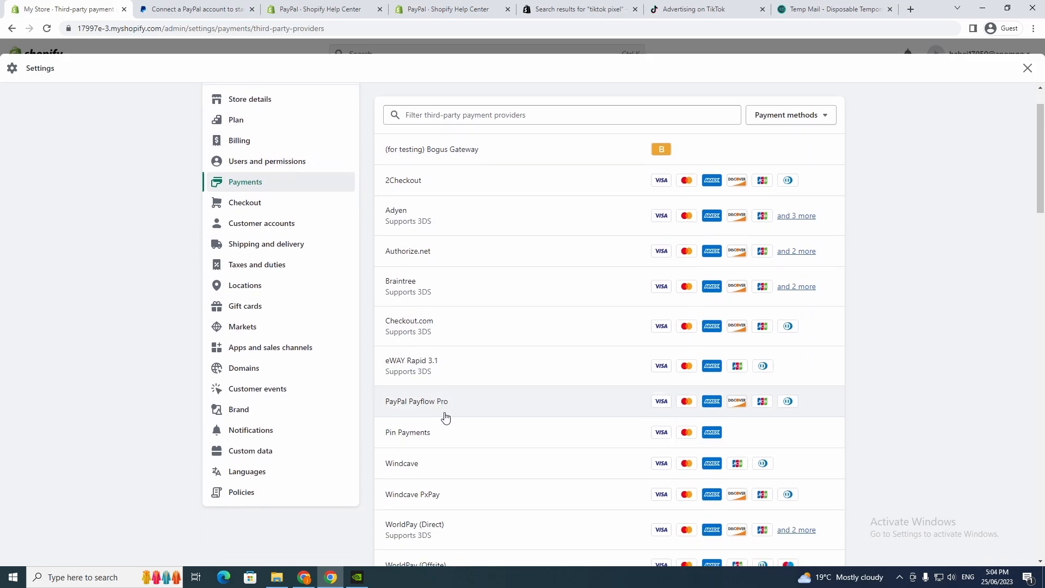
scroll(down, 3)
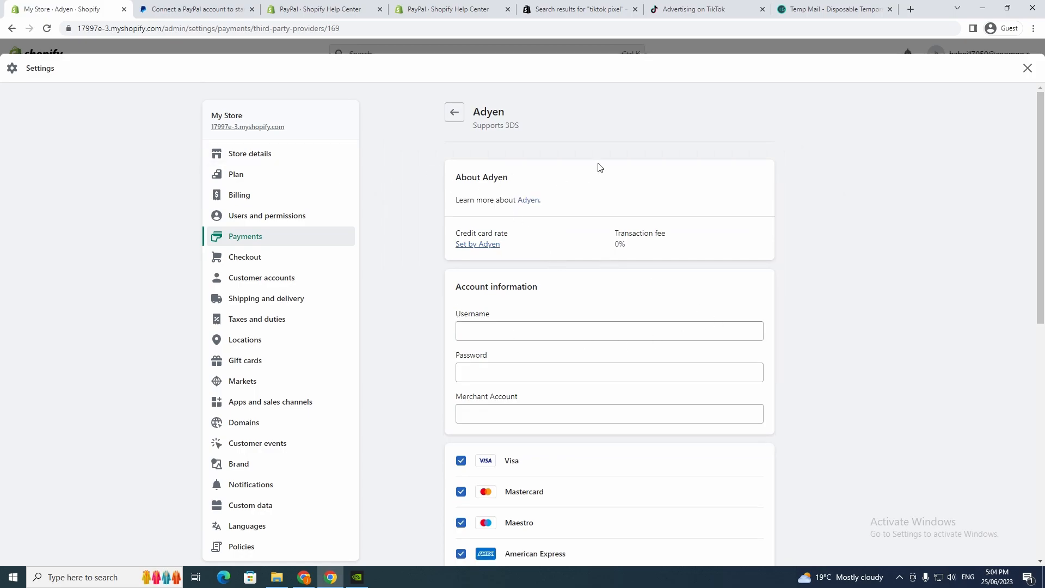
mouse_move(653, 233)
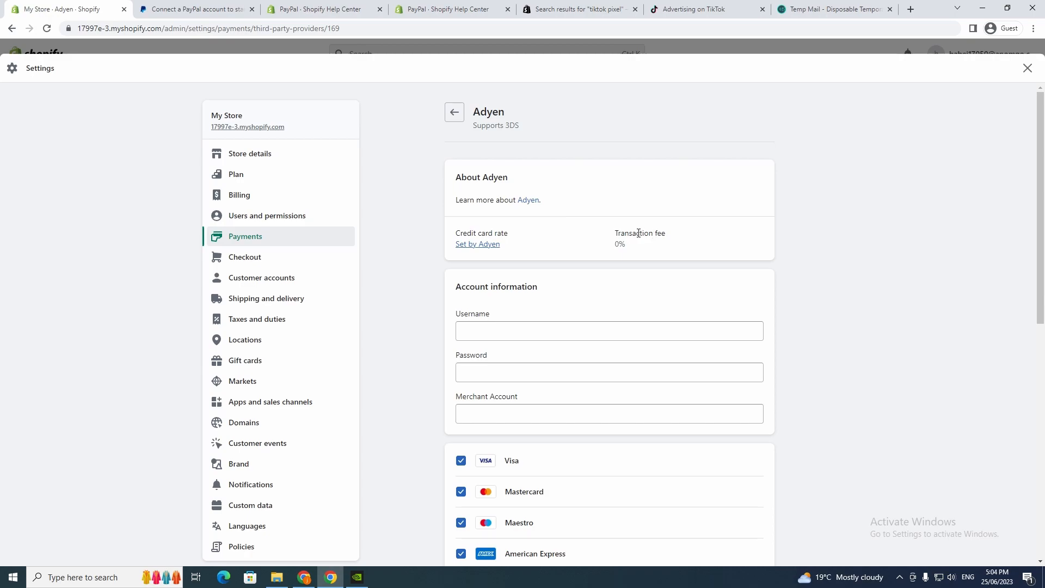
mouse_move(540, 142)
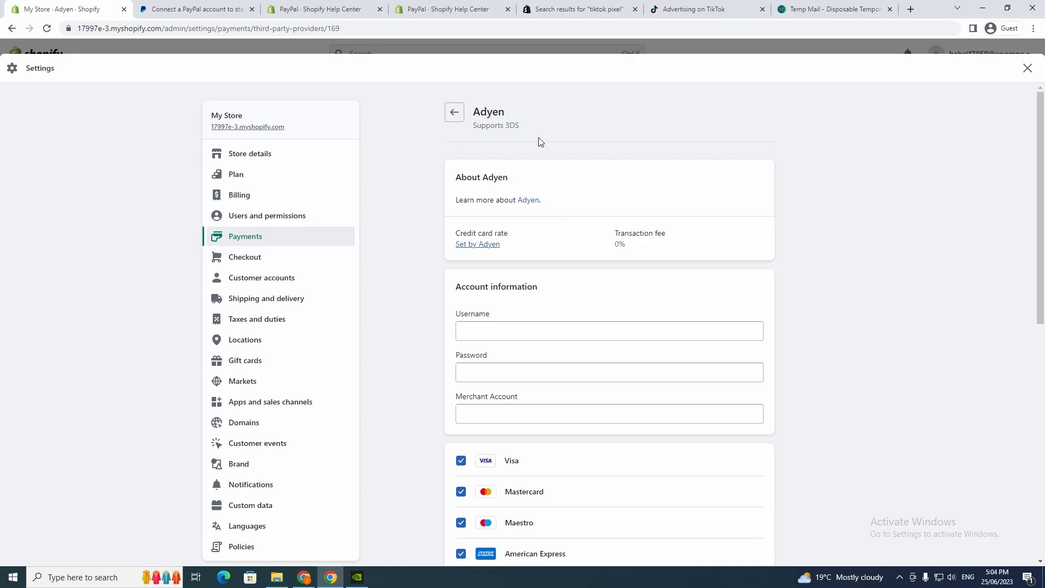
mouse_move(787, 218)
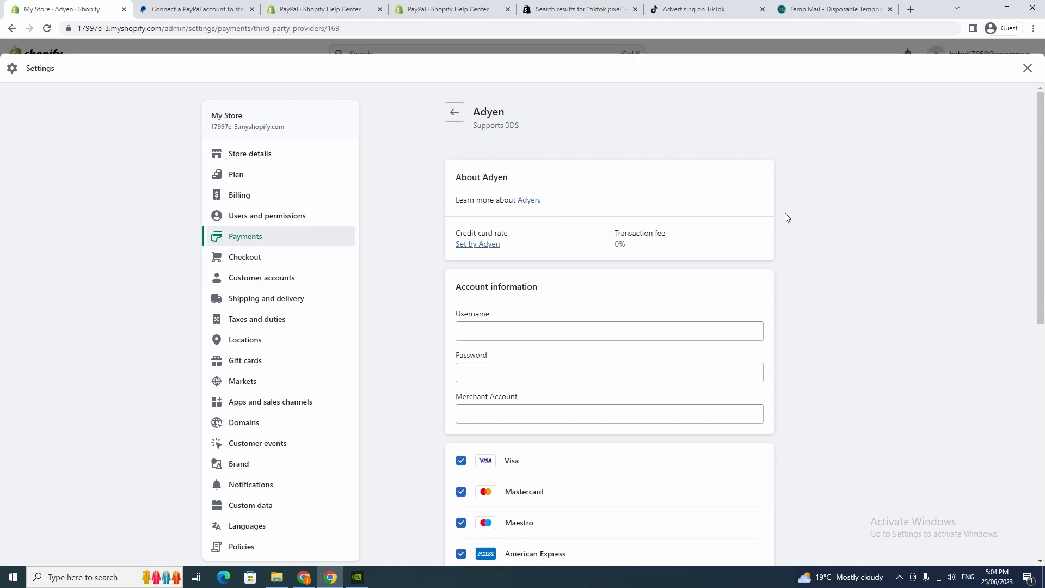
mouse_move(767, 223)
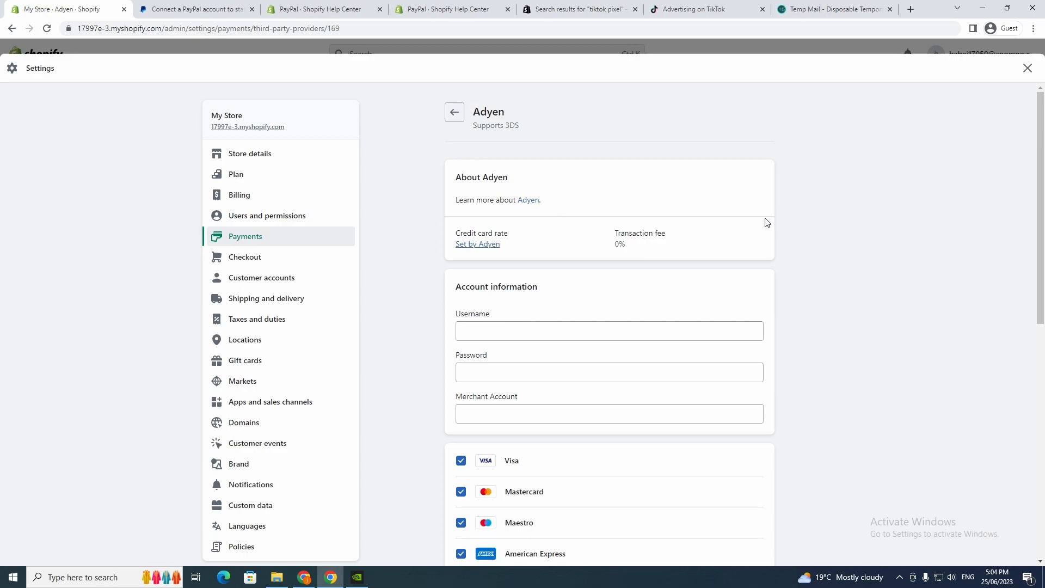
mouse_move(728, 235)
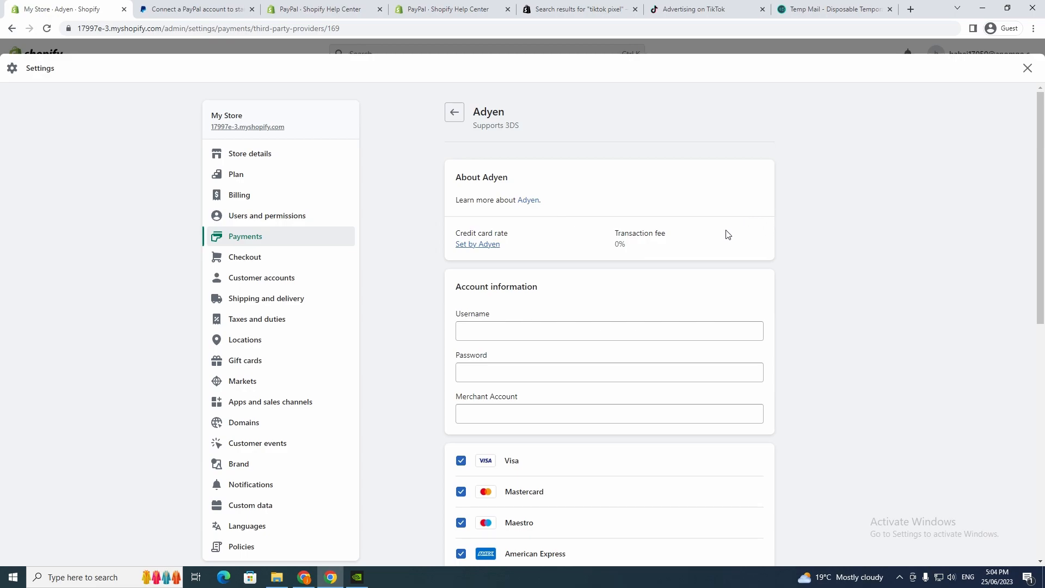